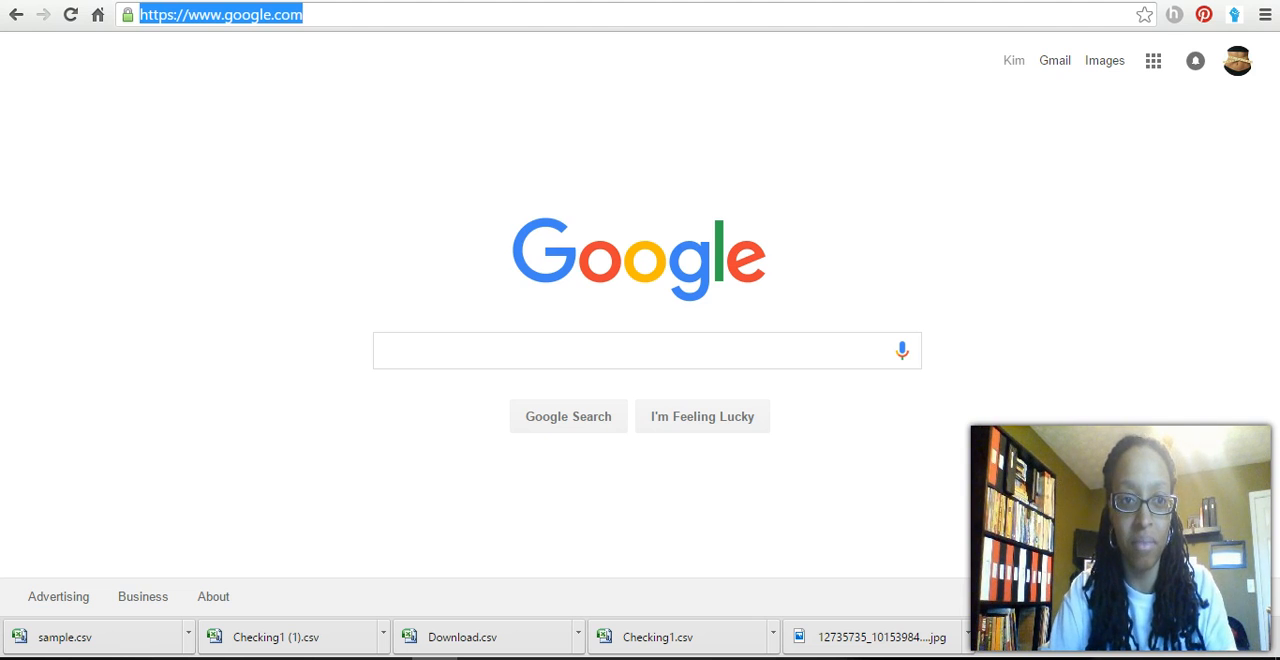
Load the join.me website by entering 'join' in Chrome's address bar
type("join.m")
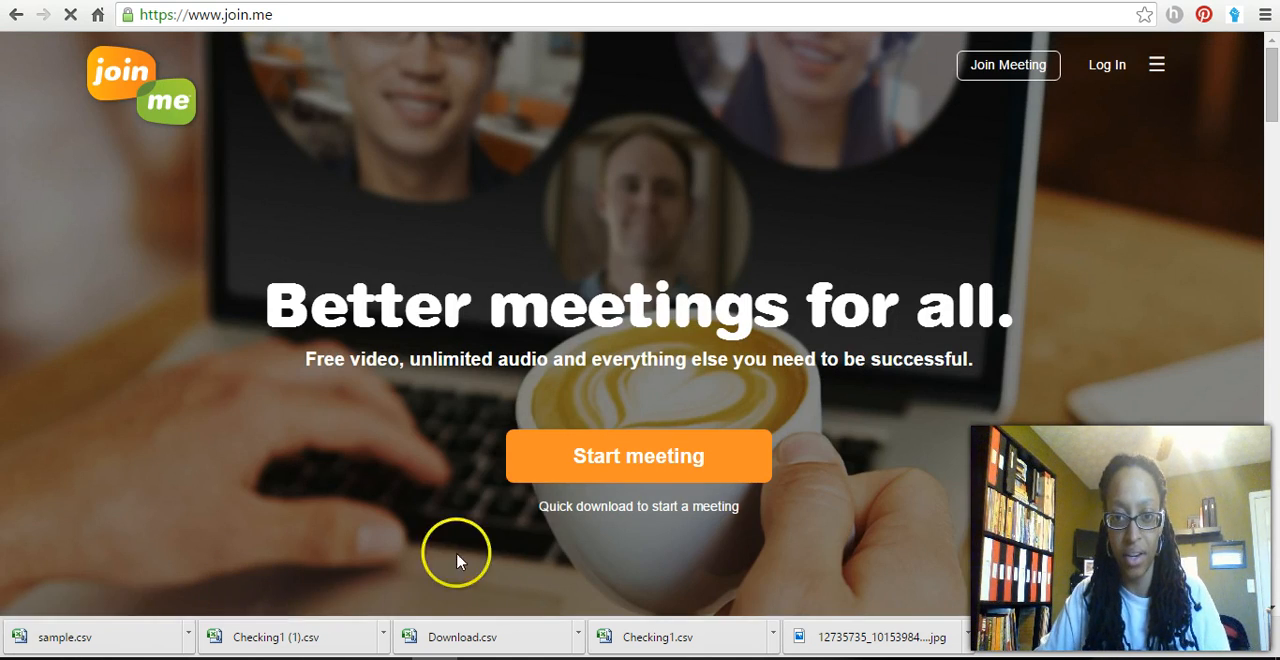
Press the Start meeting button on the join.me home page repeatedly until it connects
left_click(639, 456)
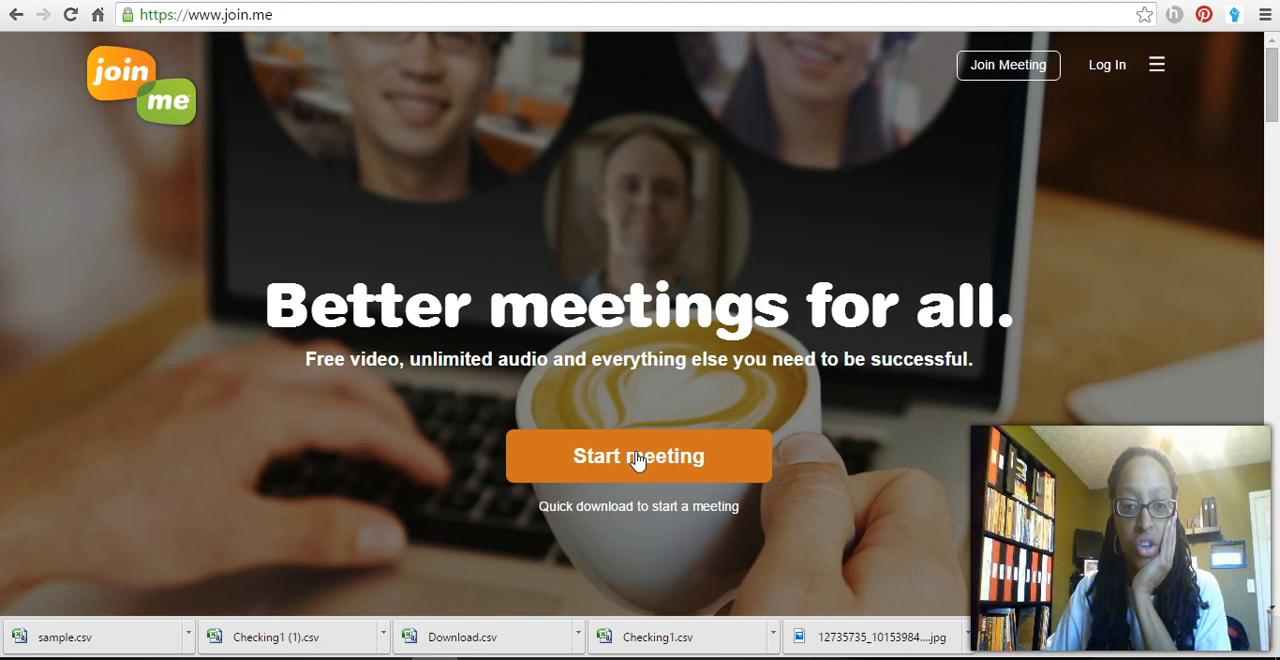
left_click(638, 456)
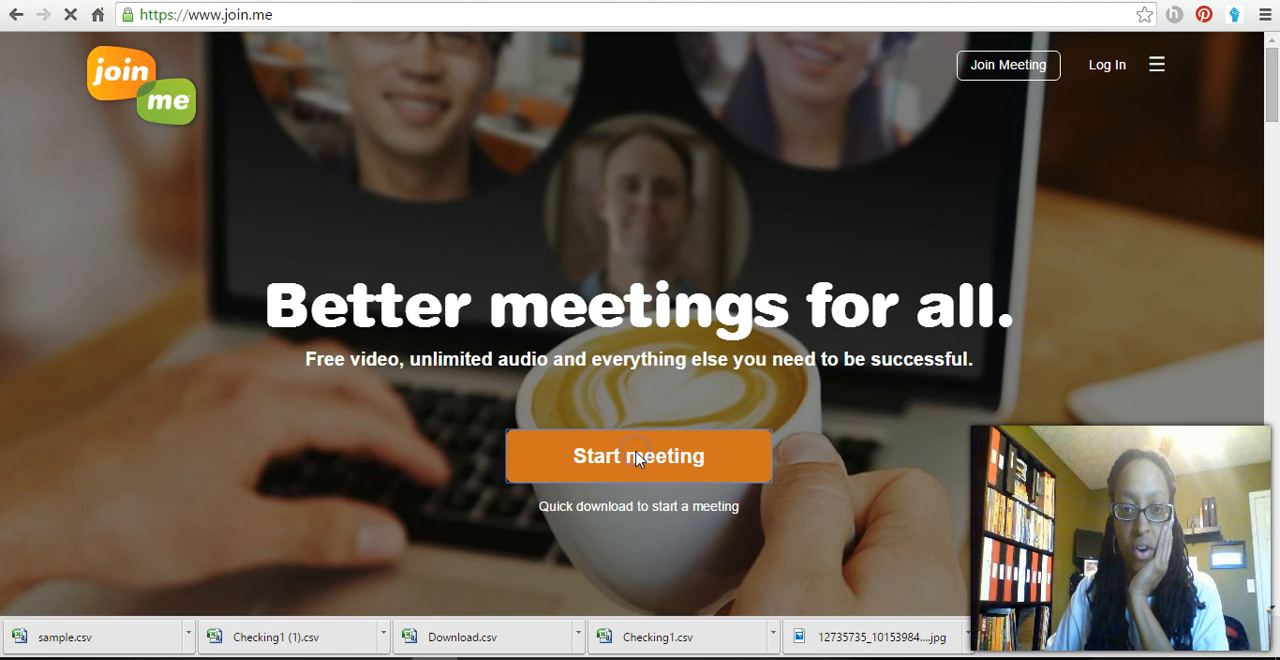
left_click(639, 456)
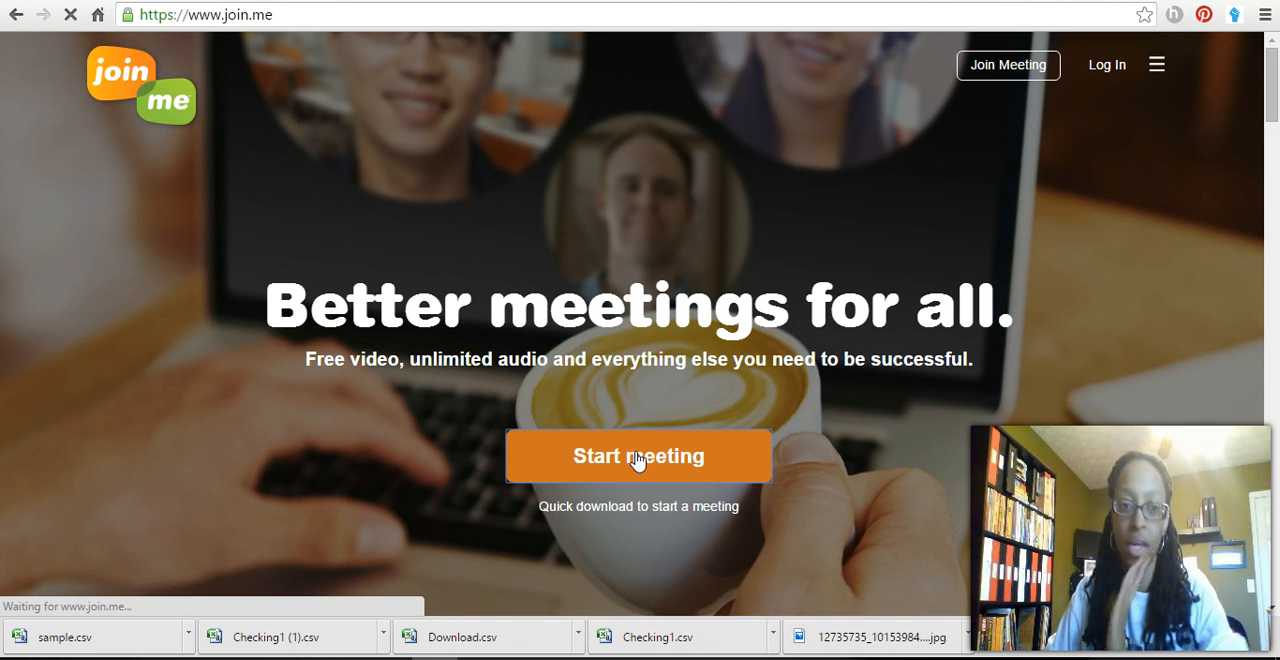
left_click(638, 456)
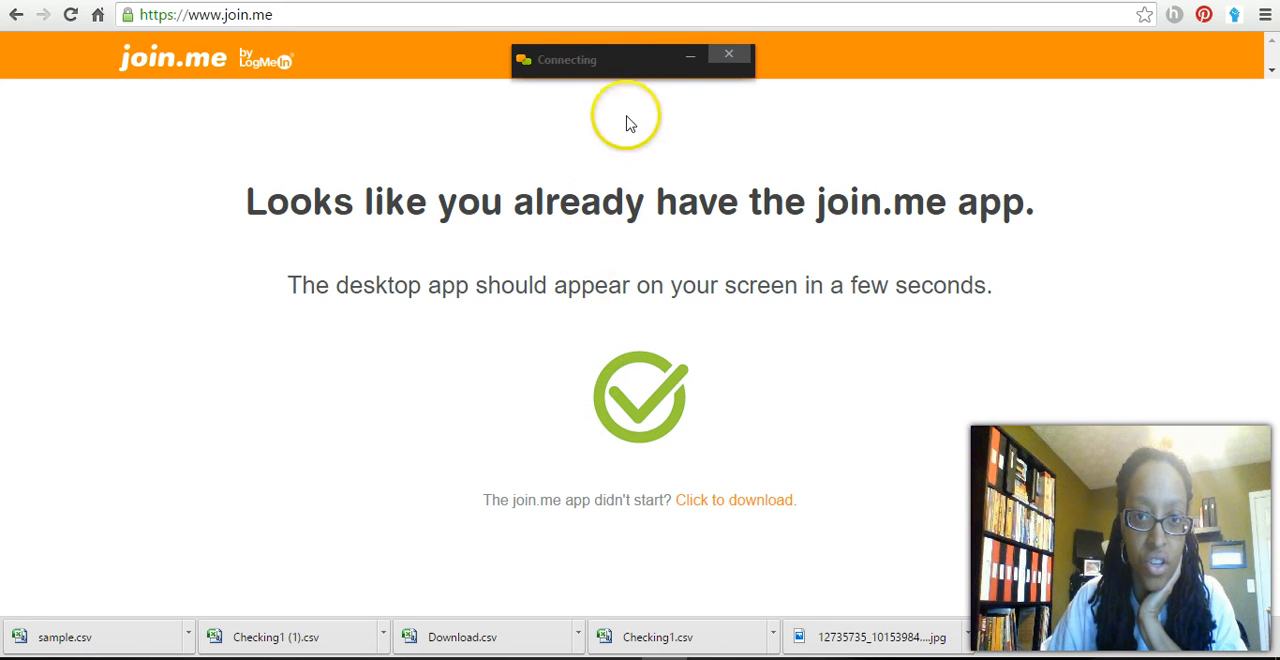
mouse_move(752, 105)
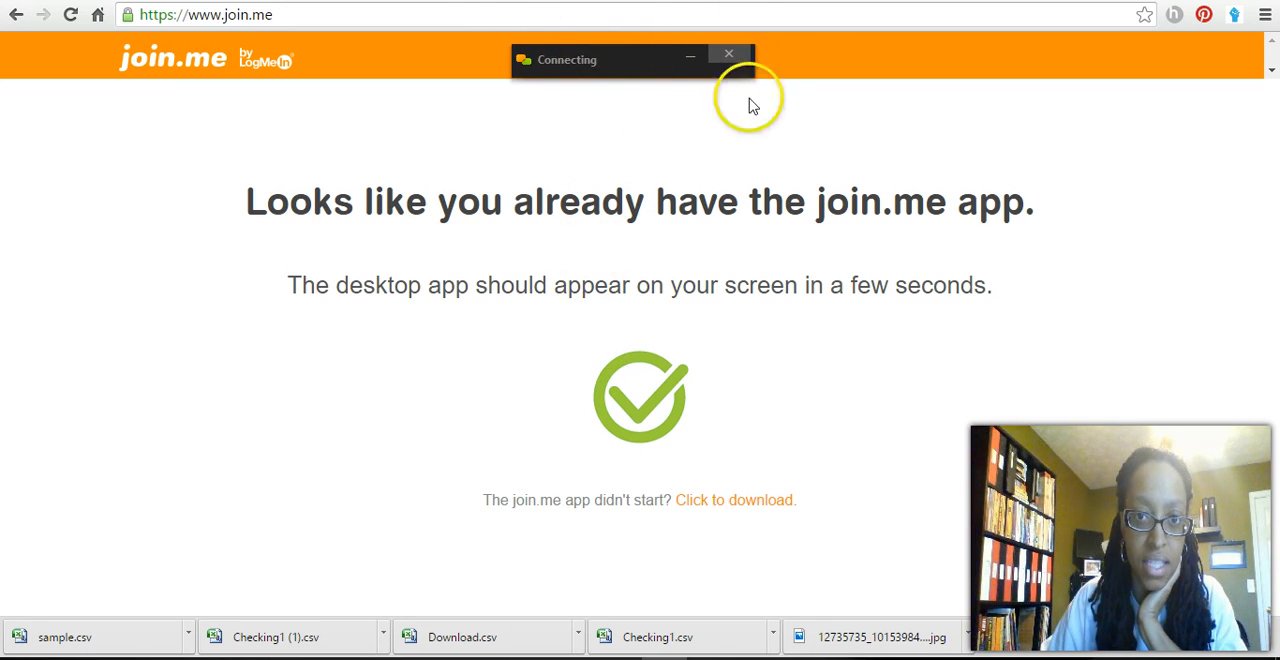
mouse_move(765, 280)
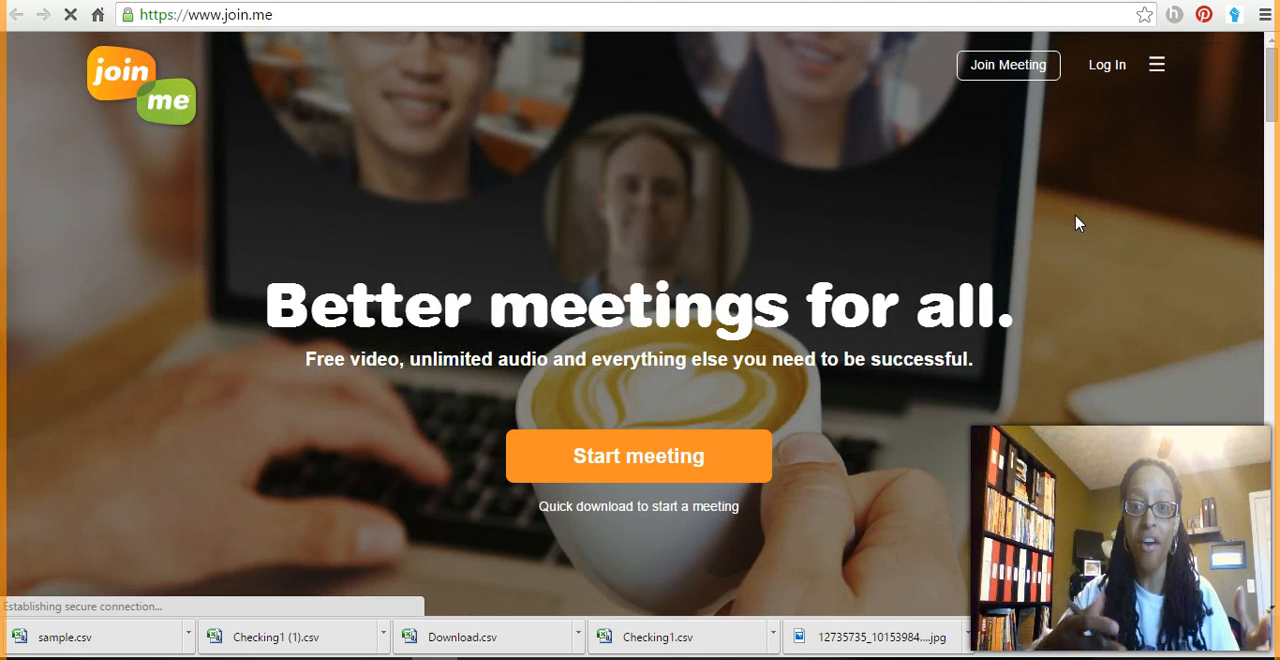
Reveal the Join Meeting code field while the desktop meeting window opens
left_click(1008, 65)
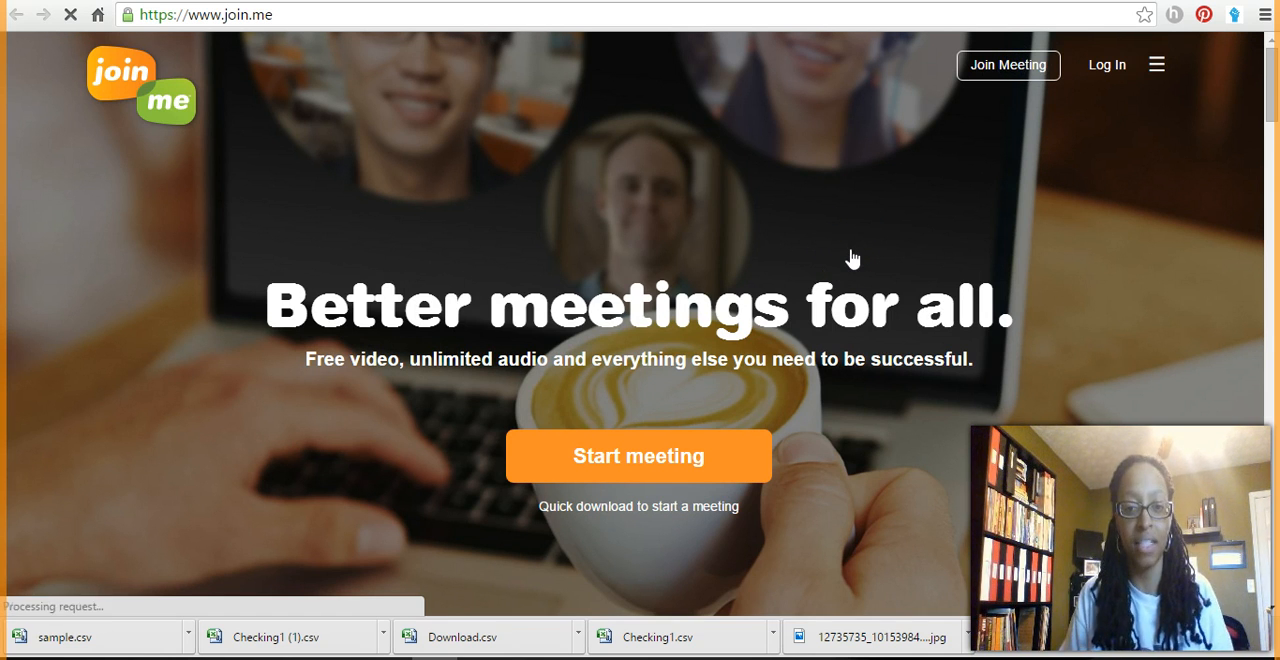
left_click(1007, 64)
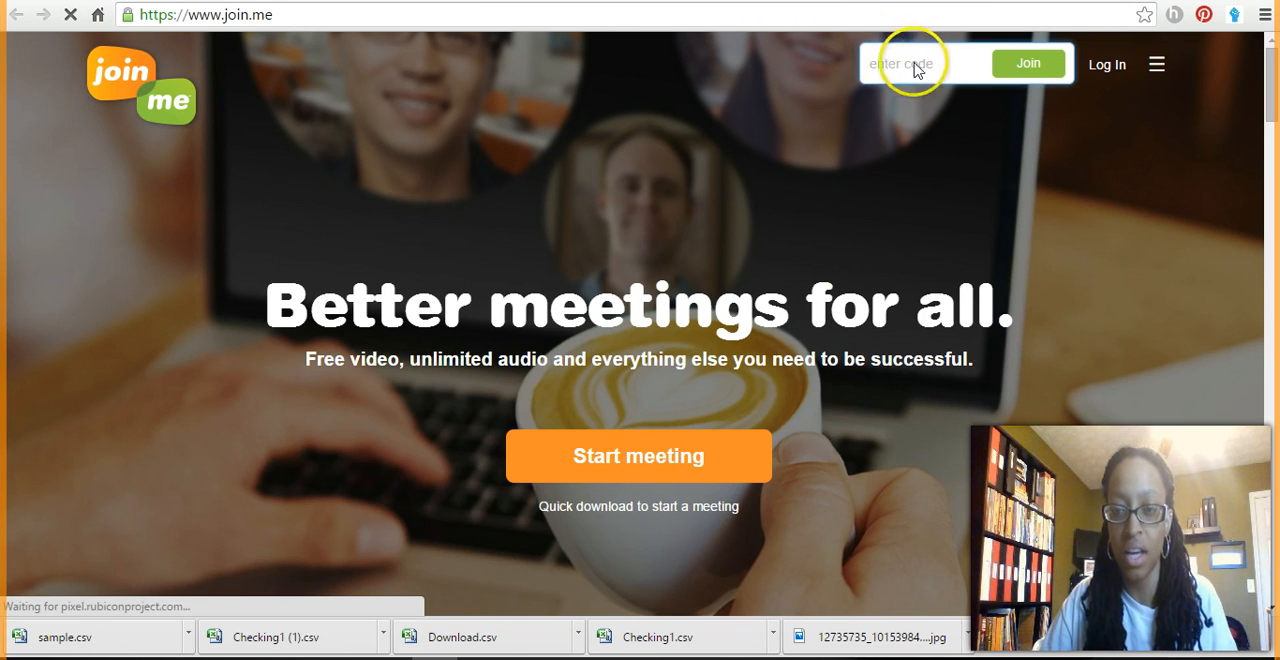
left_click(638, 455)
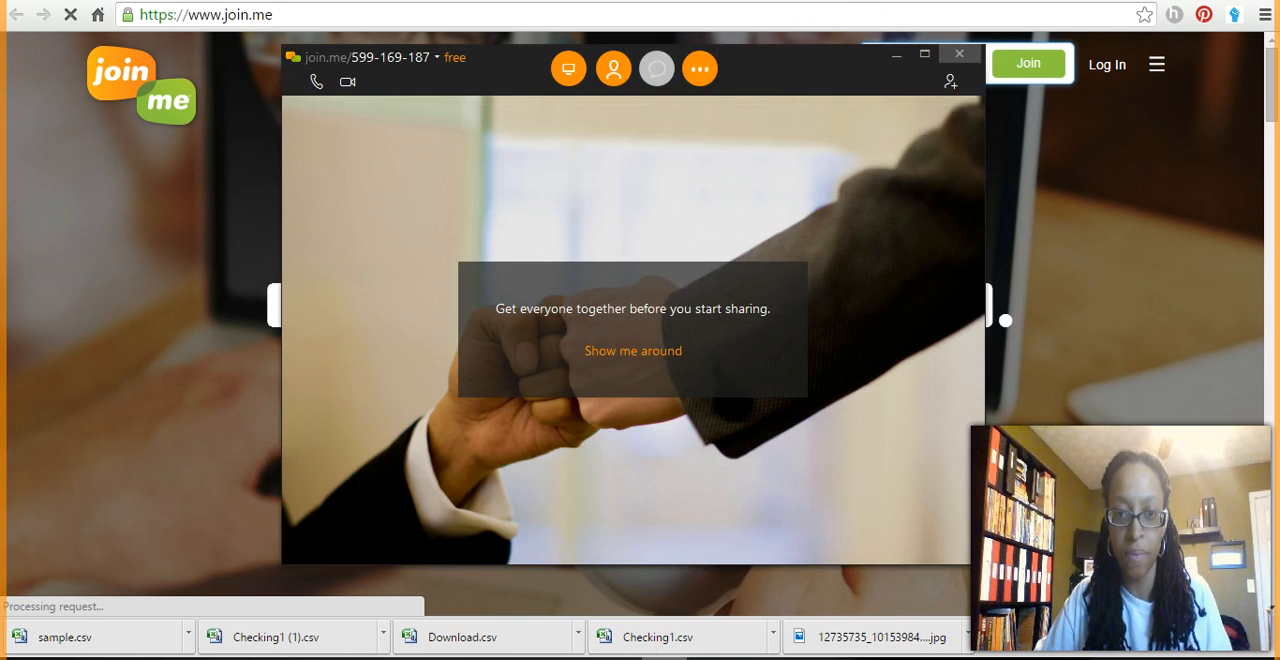
mouse_move(705, 542)
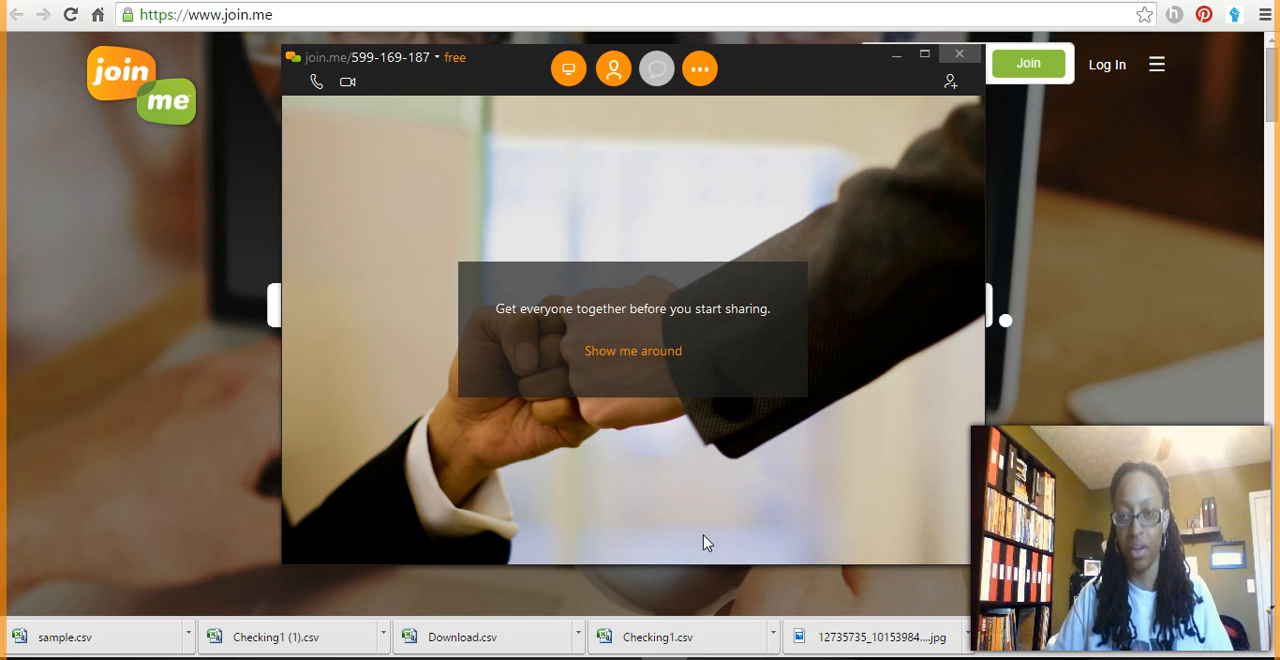
mouse_move(980, 133)
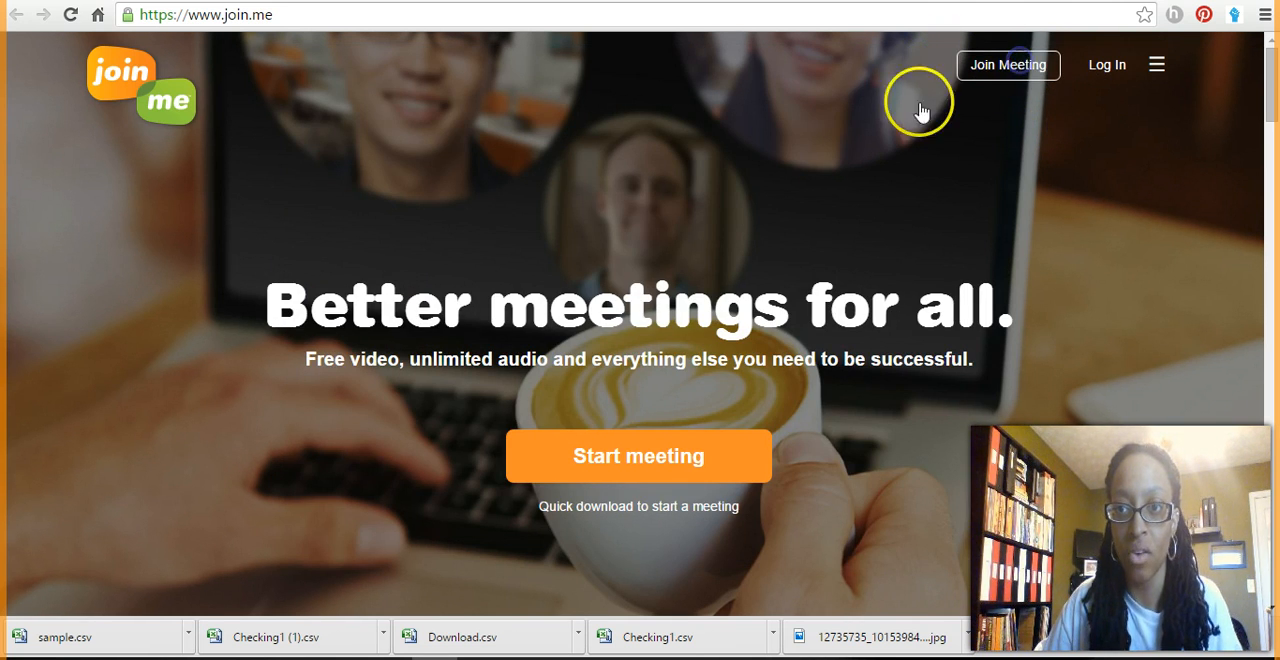
left_click(1007, 64)
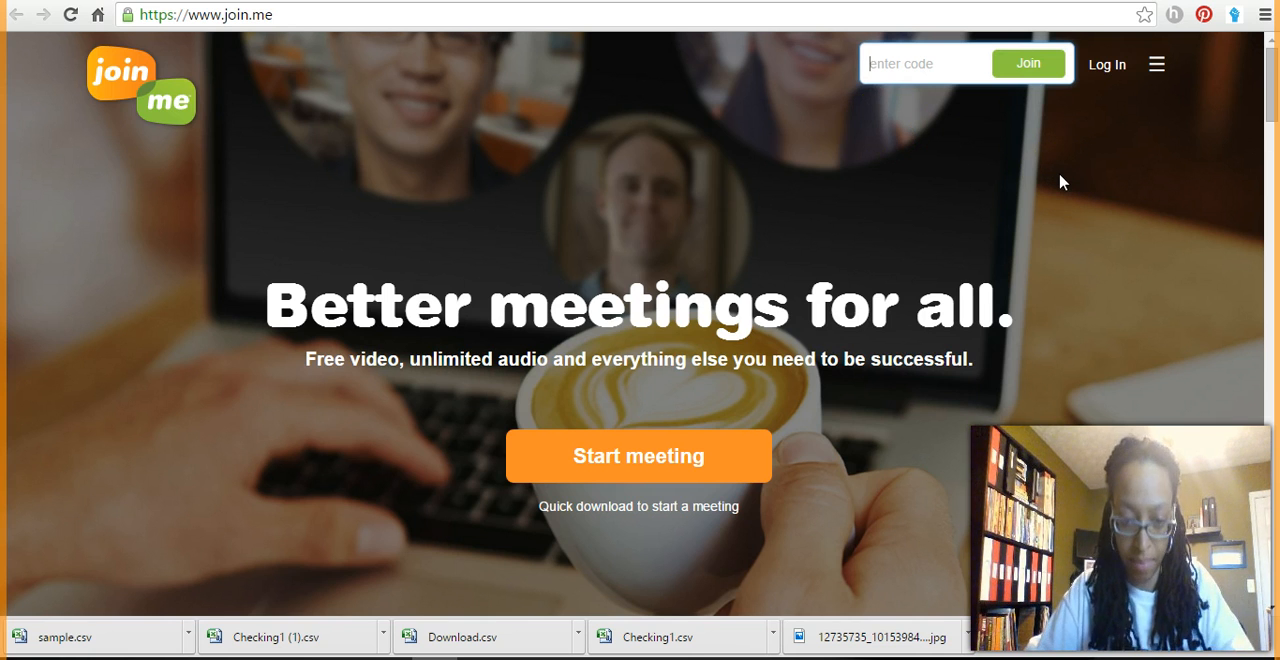
type("599-")
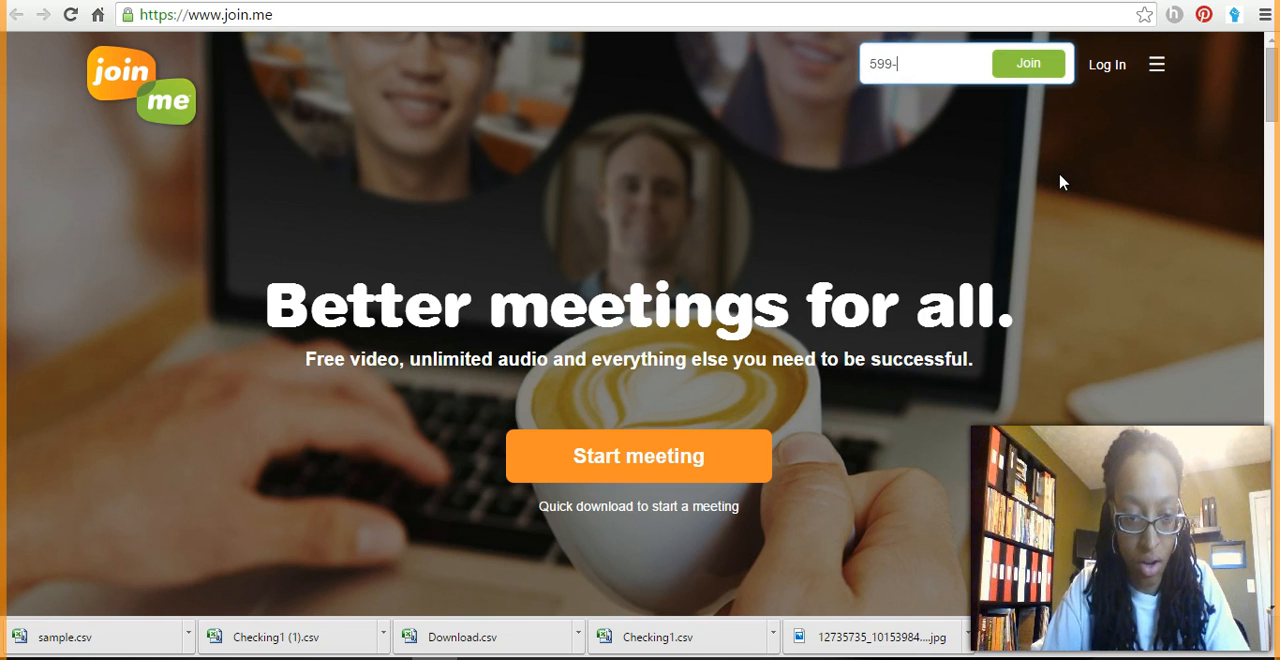
type("169-")
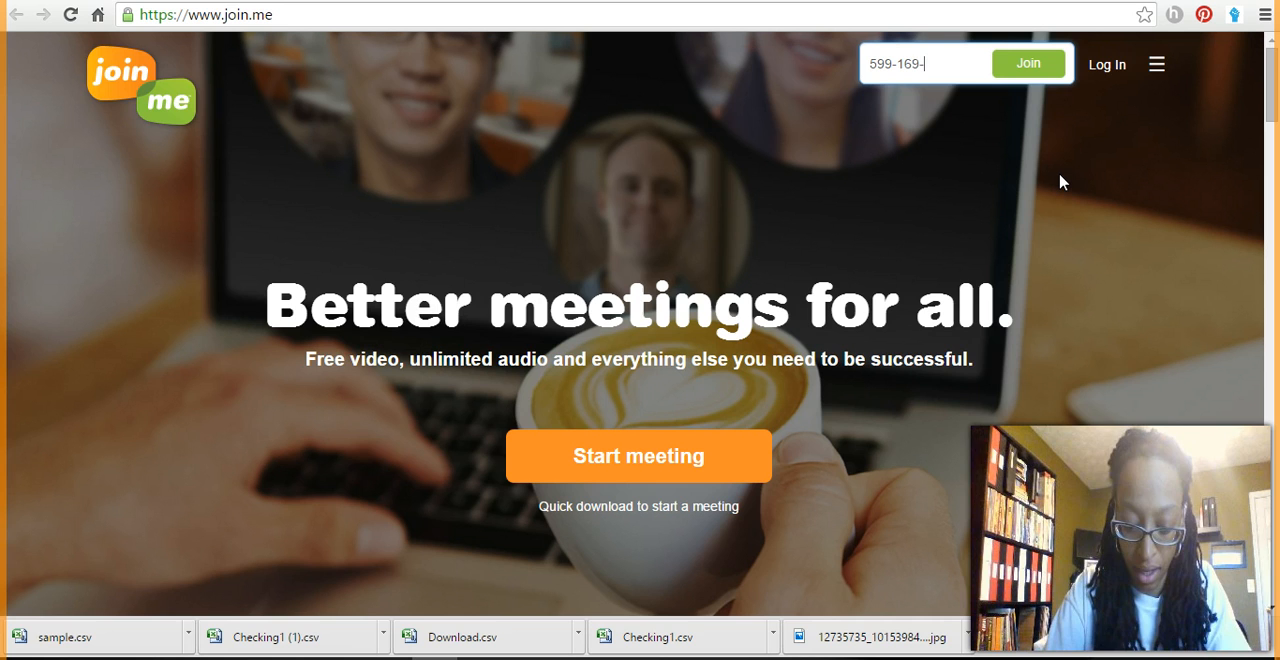
type("187")
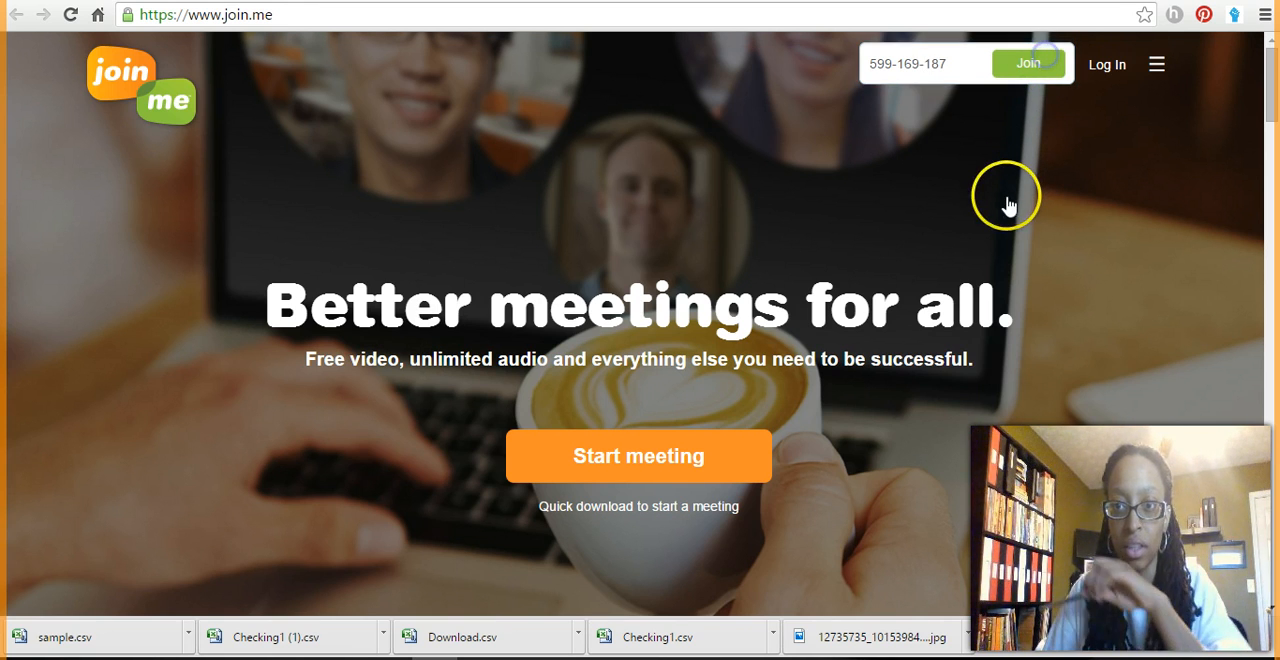
left_click(1028, 63)
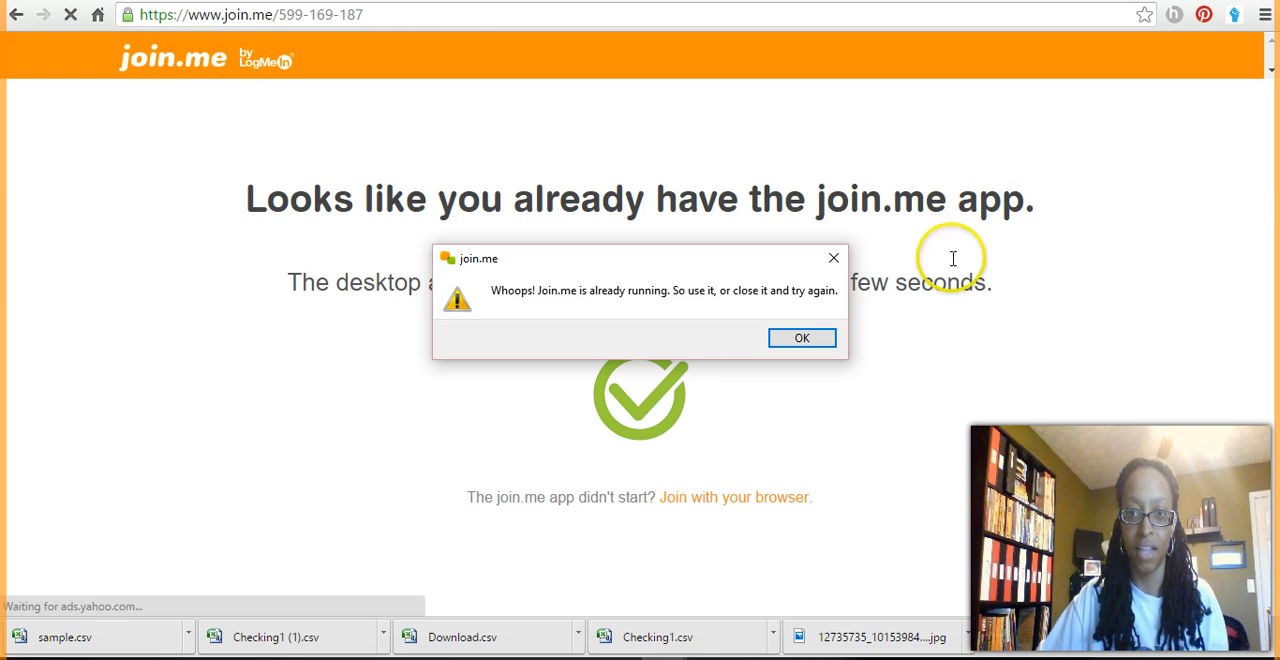
Dismiss the Whoops already-running warning with OK
left_click(801, 337)
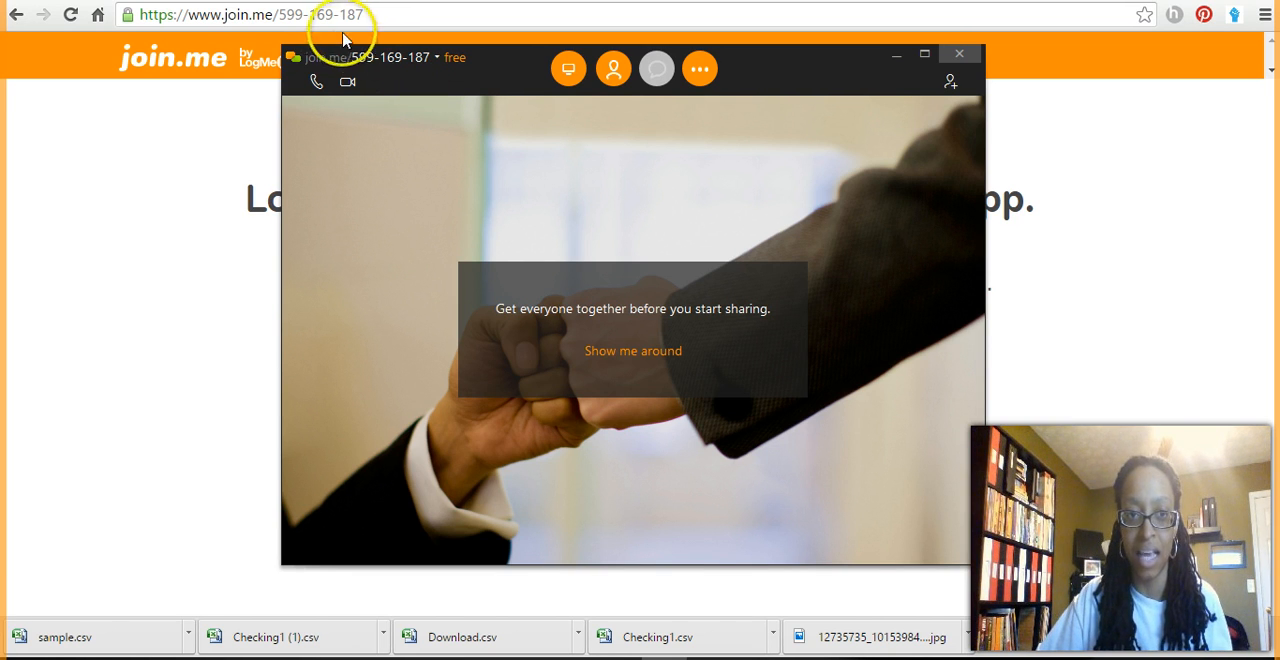
mouse_move(78, 625)
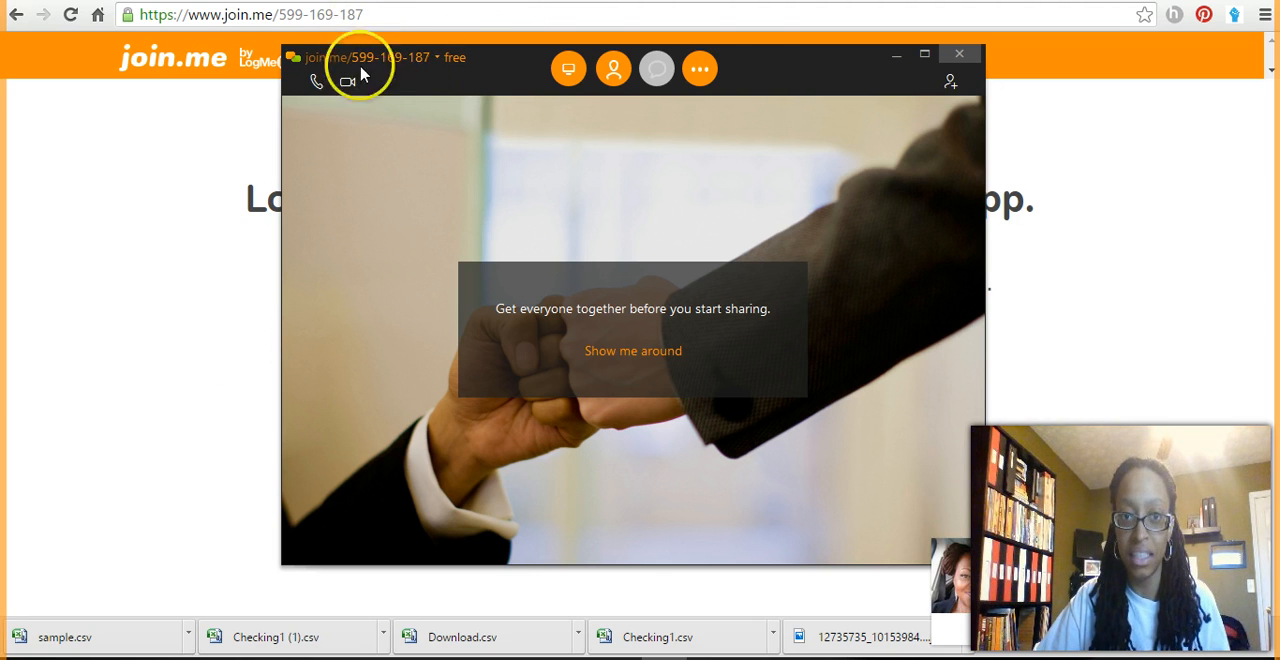
mouse_move(570, 120)
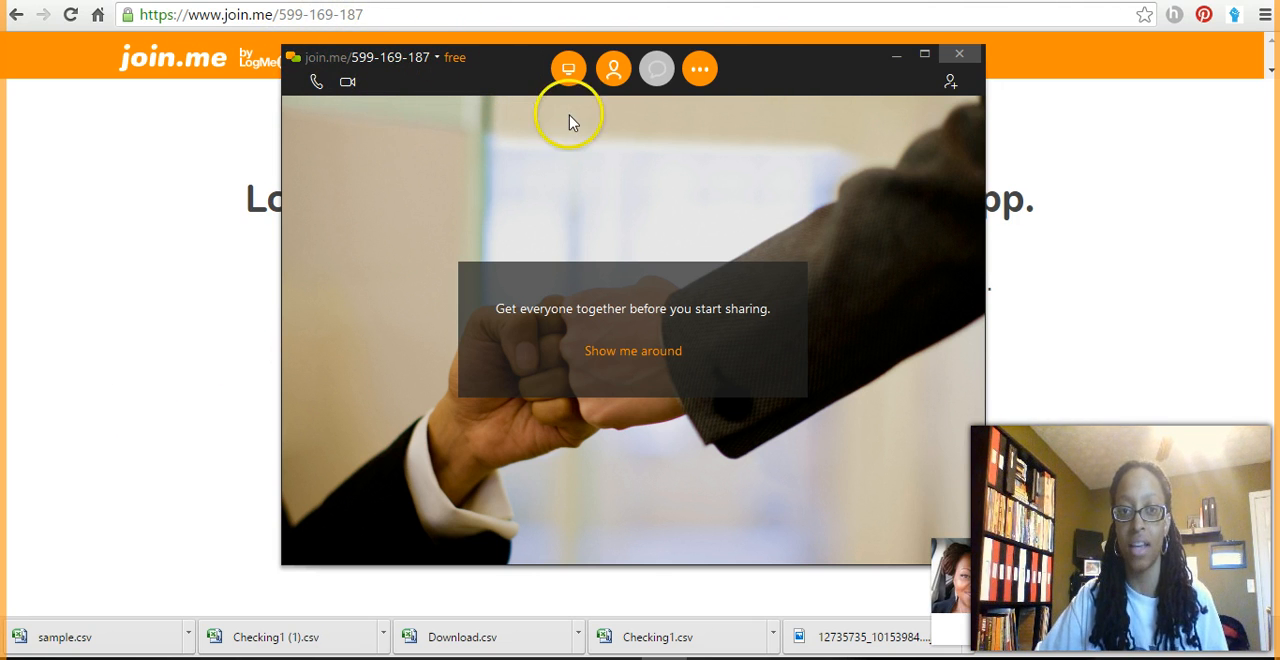